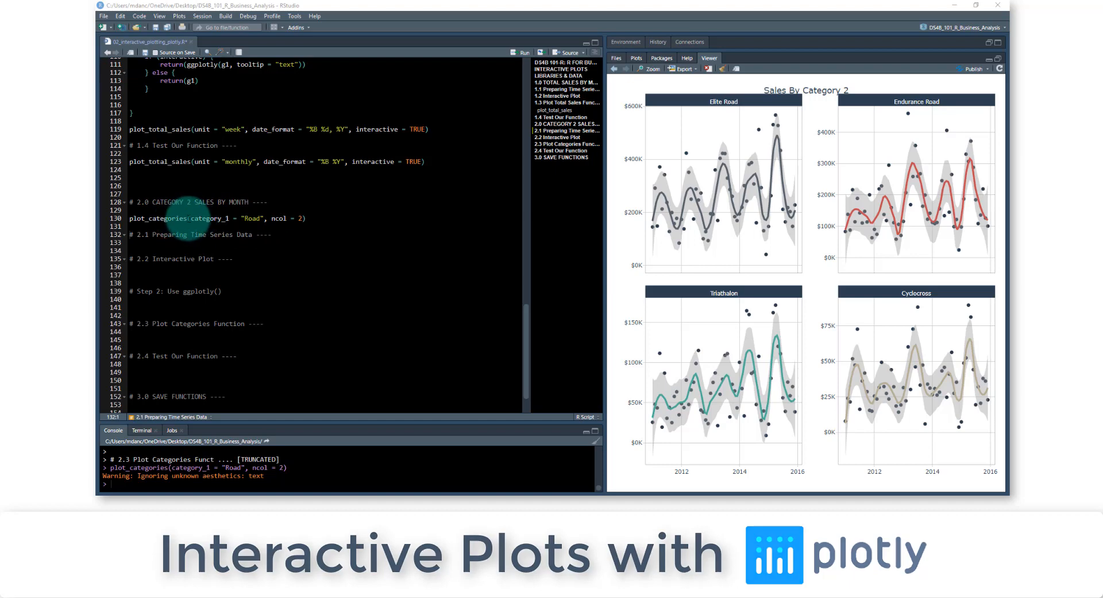
mouse_move(657, 169)
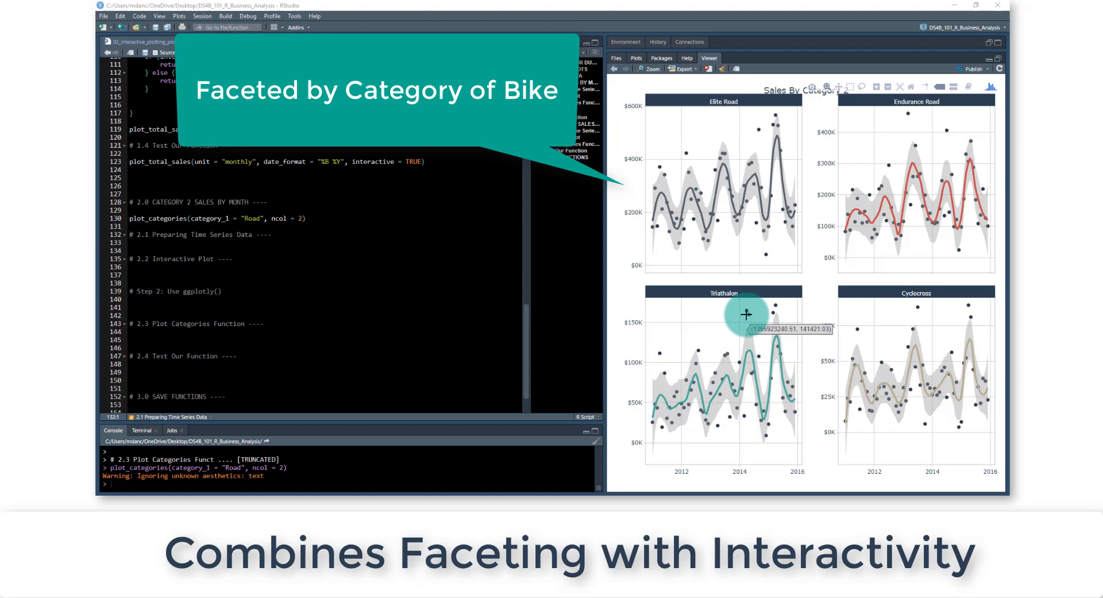
mouse_move(725, 296)
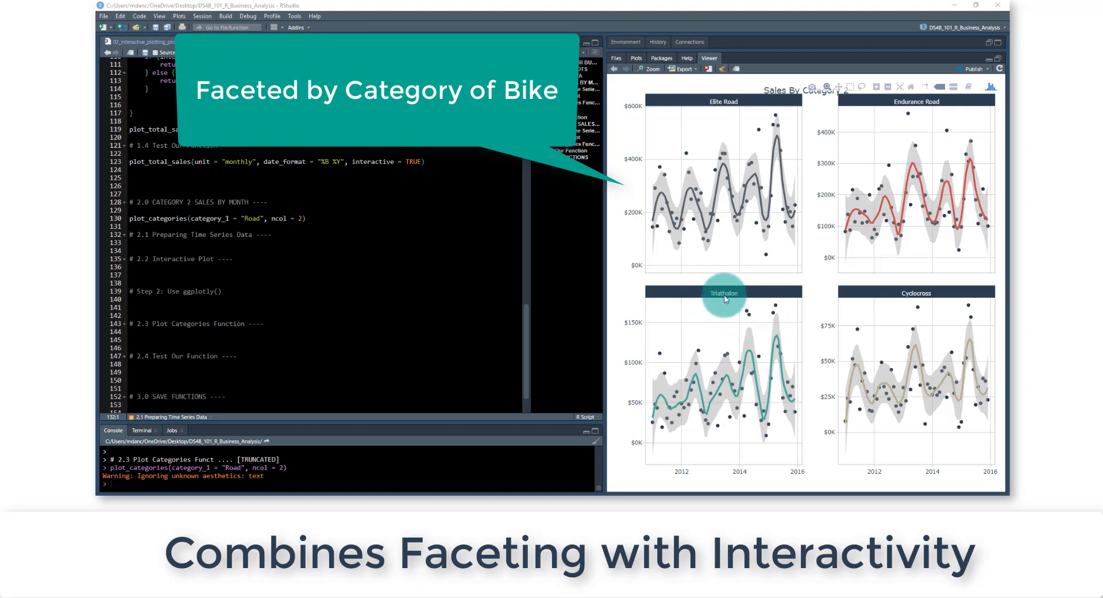
mouse_move(259, 251)
type("Mountain")
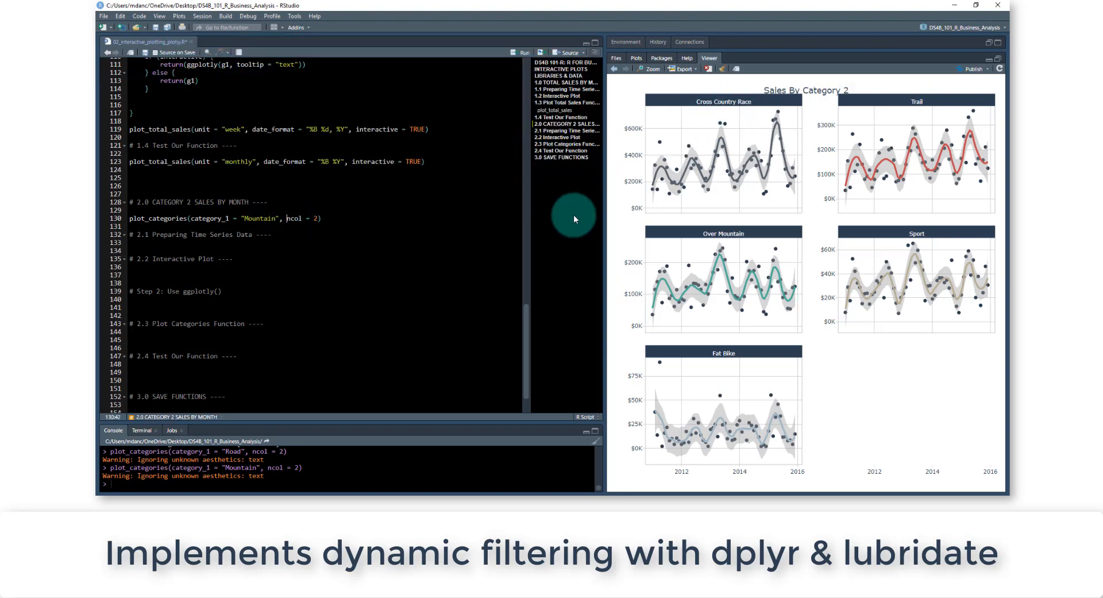
type("category_2 =")
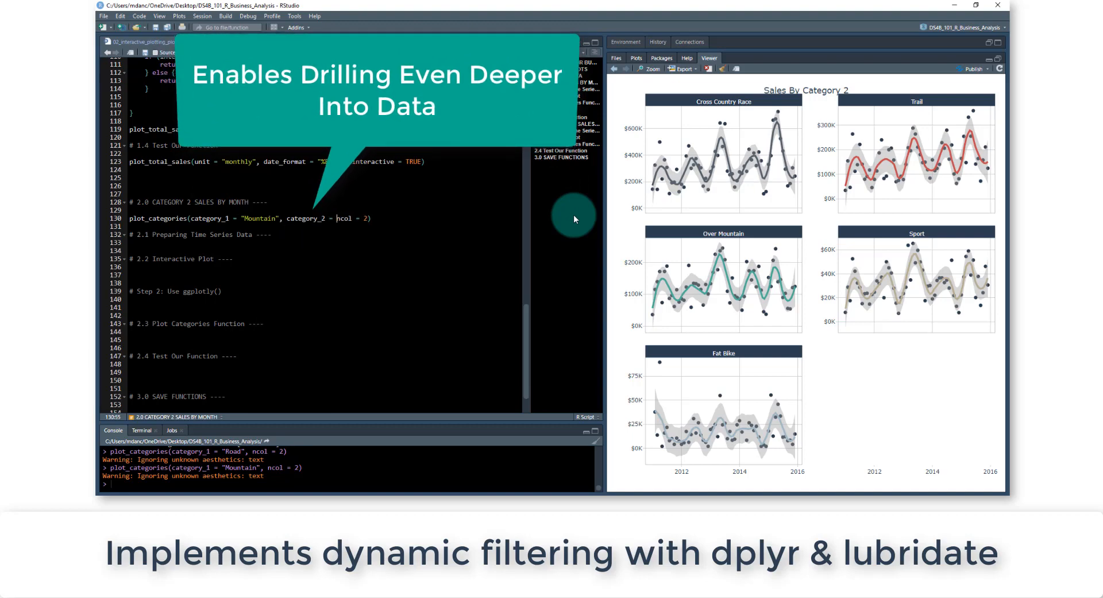
type("\"\"")
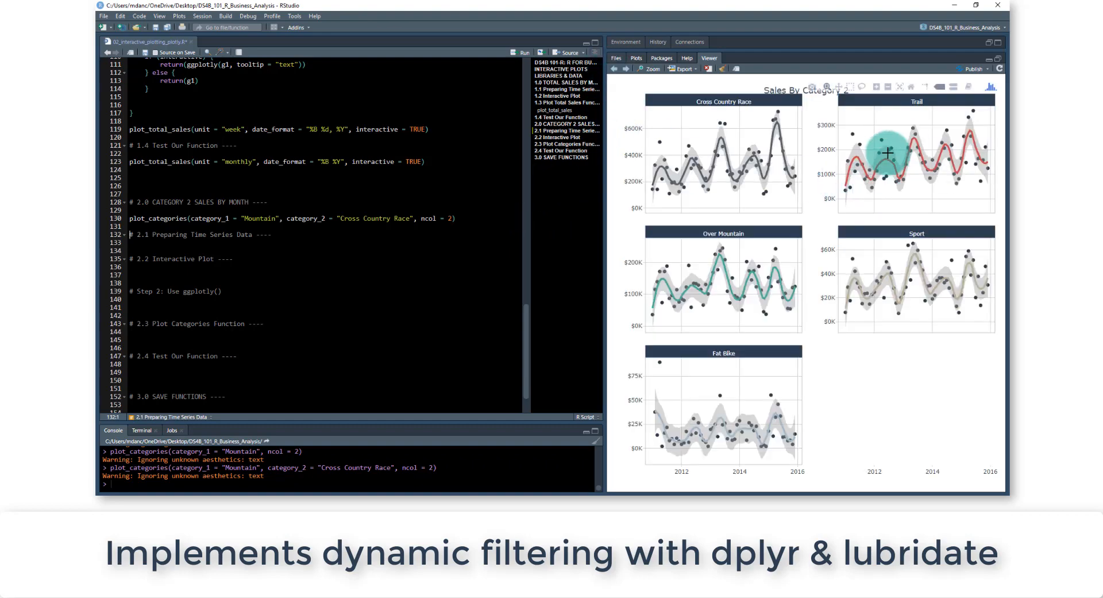
mouse_move(502, 193)
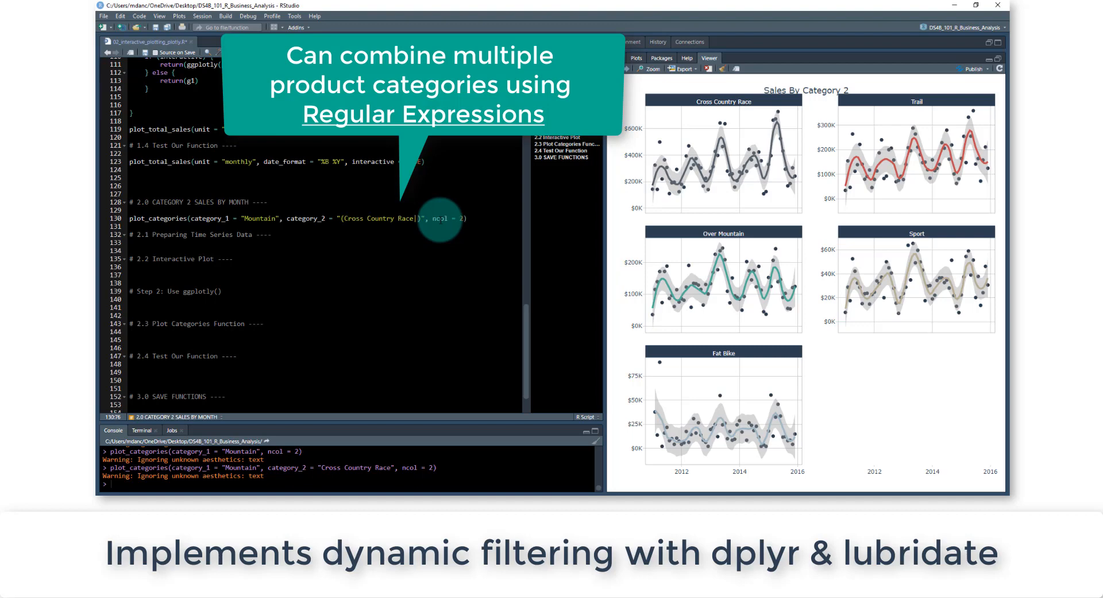
type("|Trail")
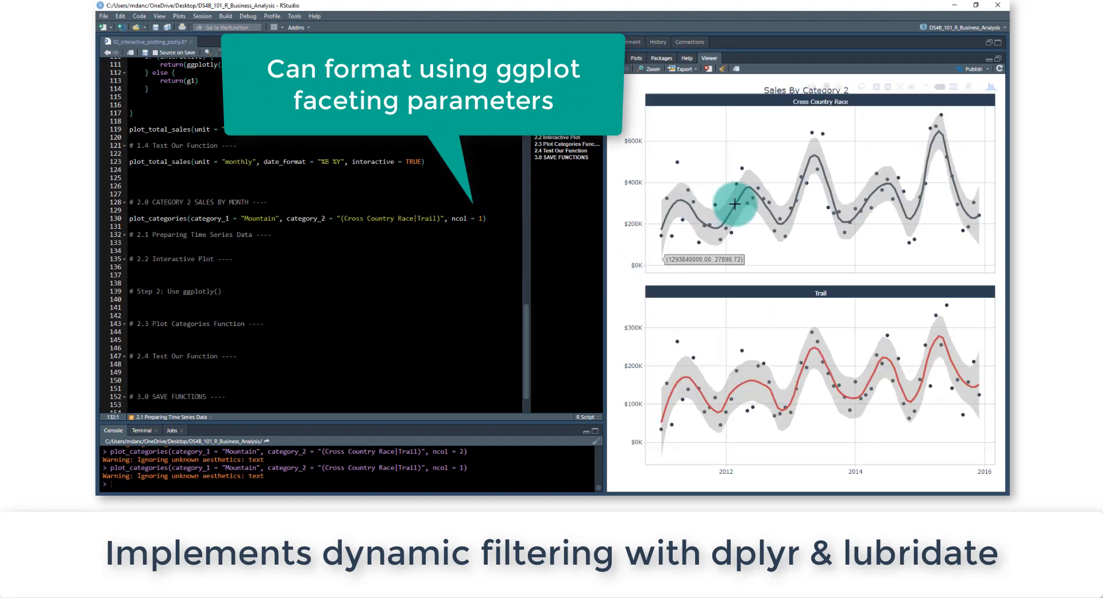
mouse_move(386, 225)
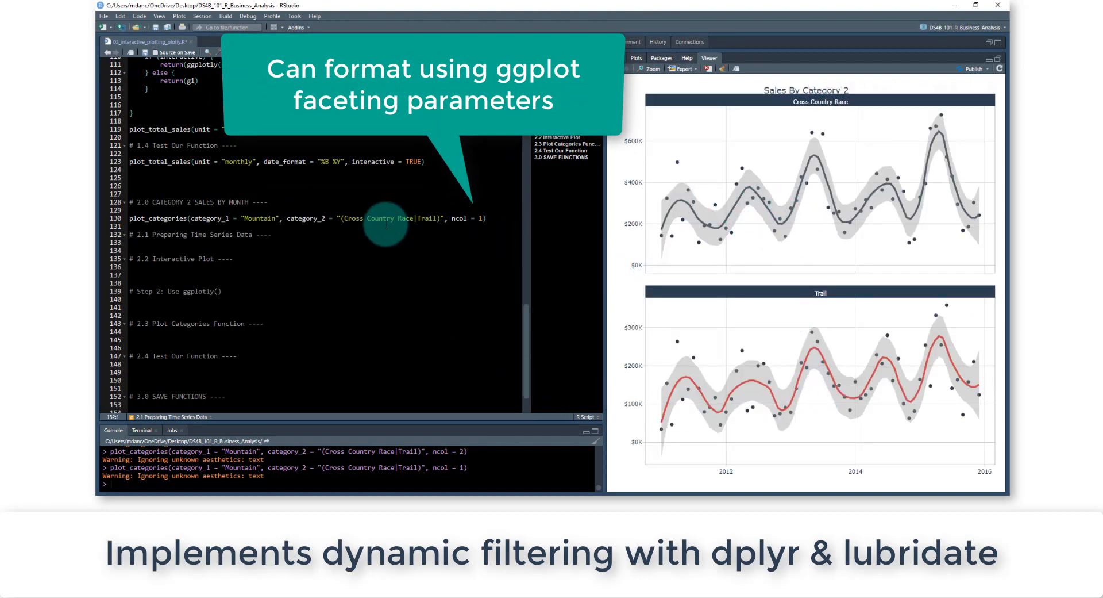